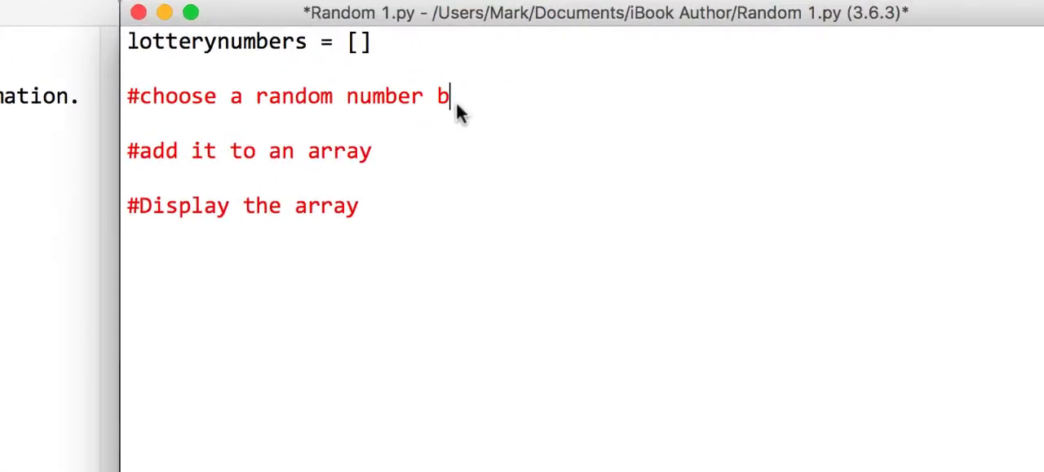
- Finish the comment '#choose a random number between 1 and 59'
{"action": "type", "text": "etween 1 an"}
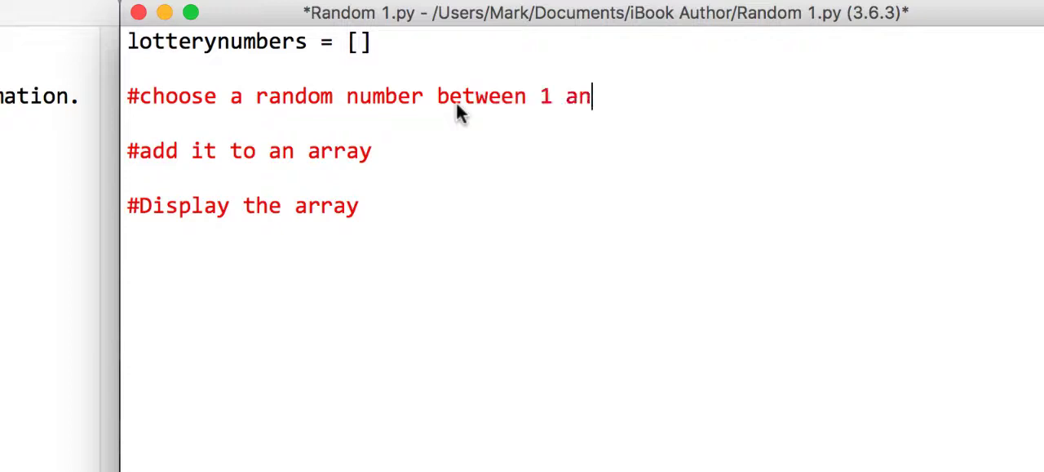
{"action": "type", "text": "d 59"}
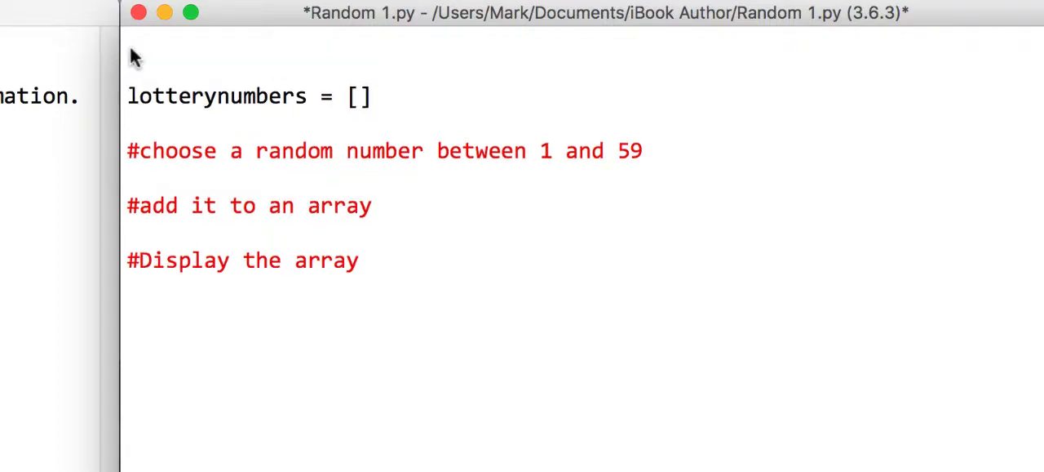
- Add 'import random' on the first line above the lotterynumbers list
{"action": "left_click", "coordinate": [128, 41]}
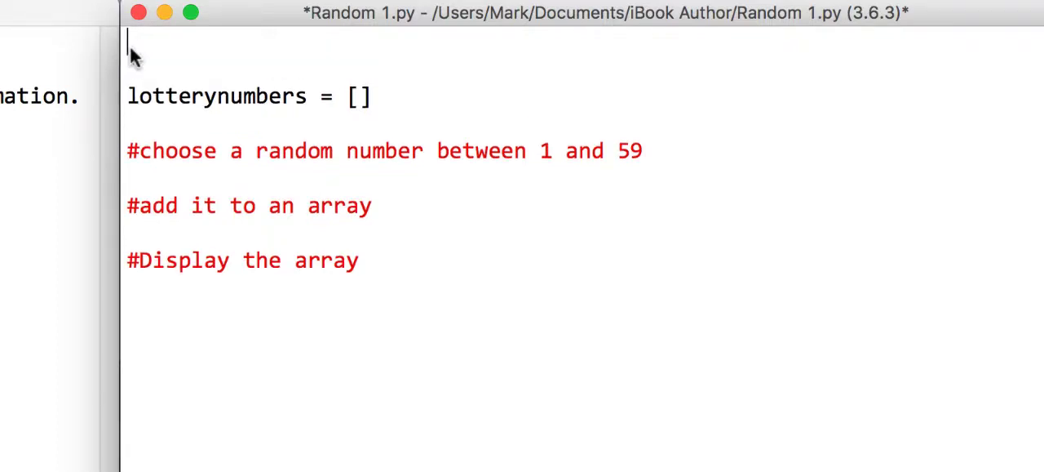
{"action": "type", "text": "f"}
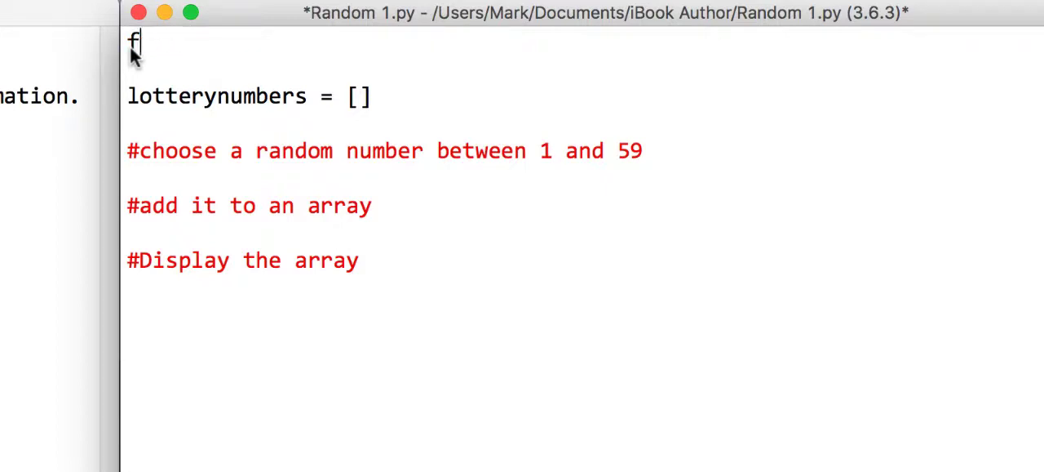
{"action": "type", "text": "import"}
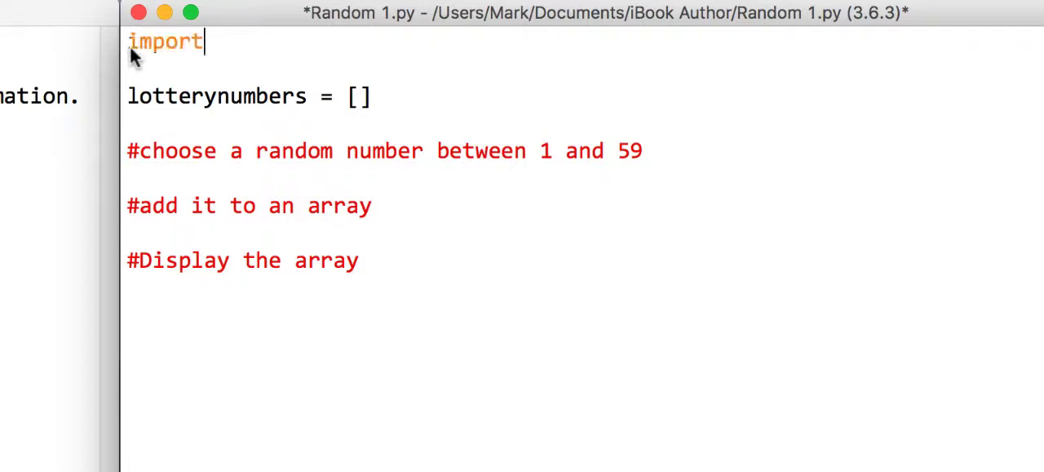
{"action": "type", "text": "rand"}
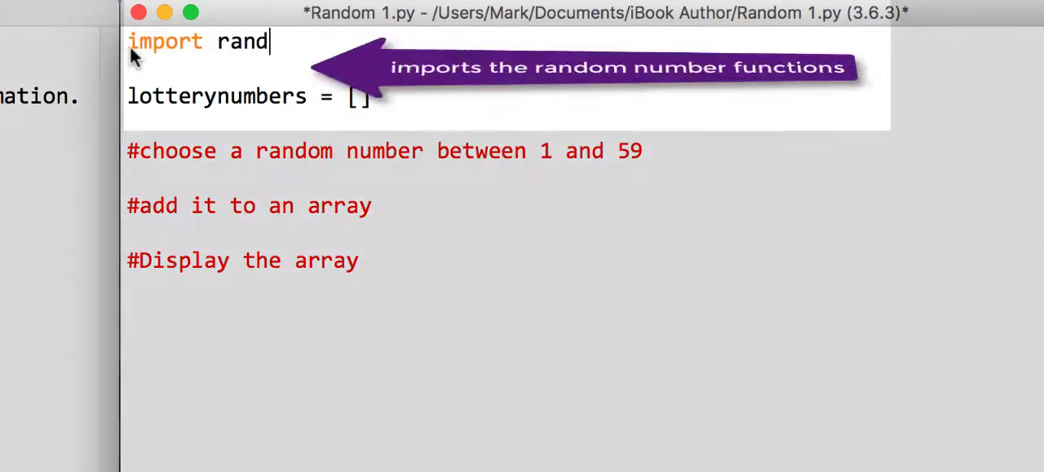
{"action": "type", "text": "om"}
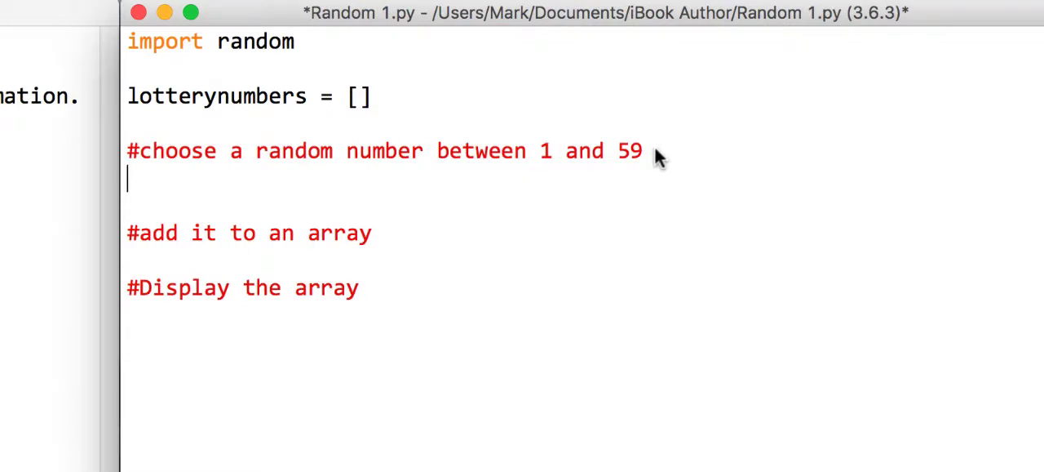
- Assign newnumber = random.randint(1,59) under the choose-a-number comment
{"action": "type", "text": "ne"}
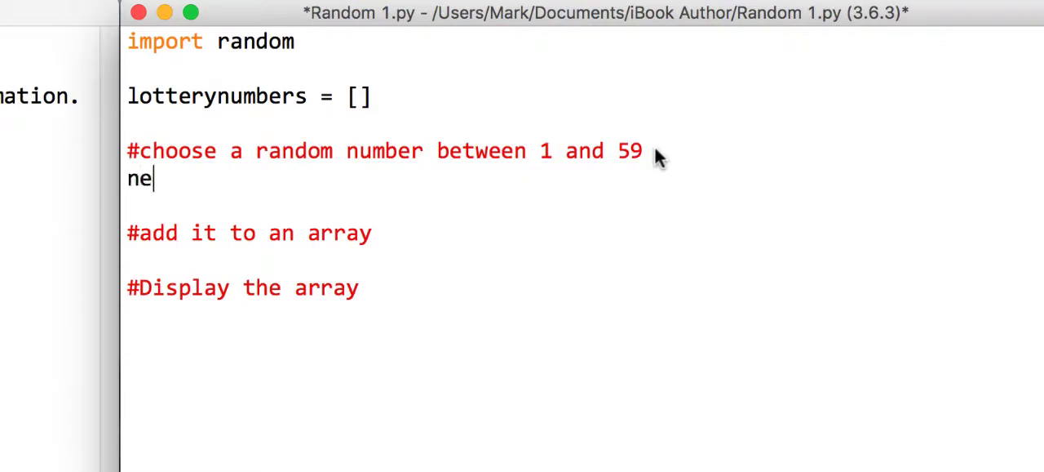
{"action": "type", "text": "wnumber ="}
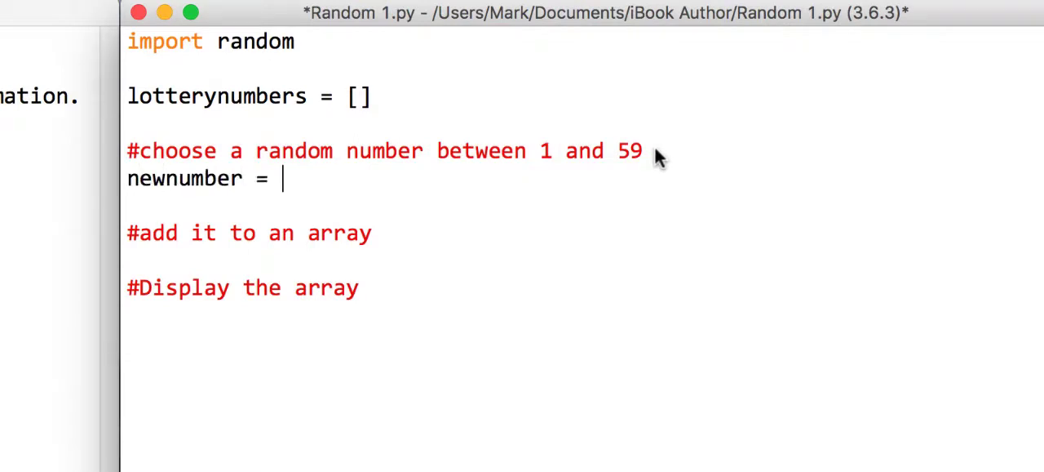
{"action": "type", "text": "random"}
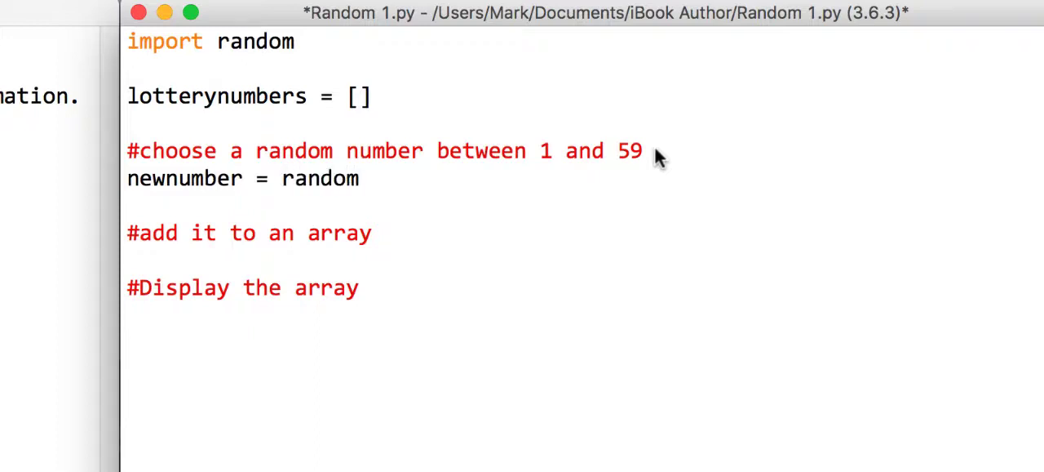
{"action": "type", "text": ".randint"}
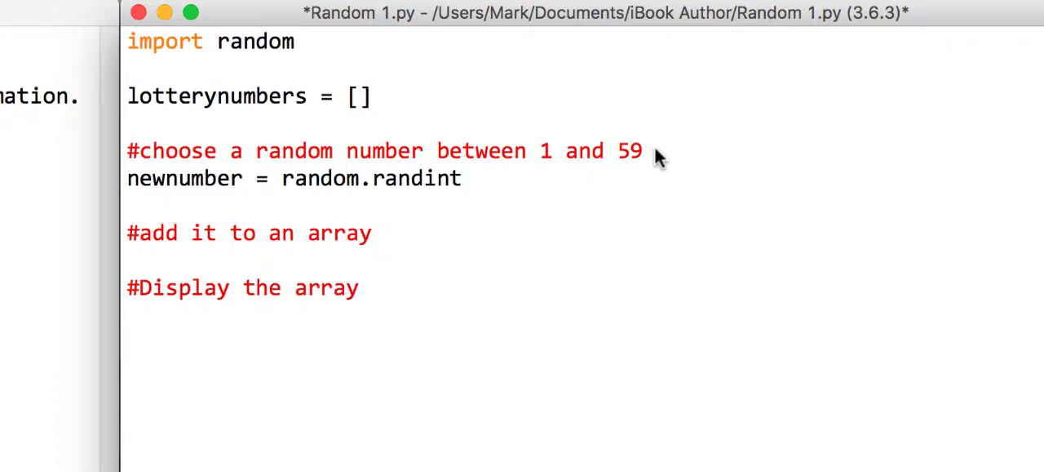
{"action": "left_click", "coordinate": [463, 178]}
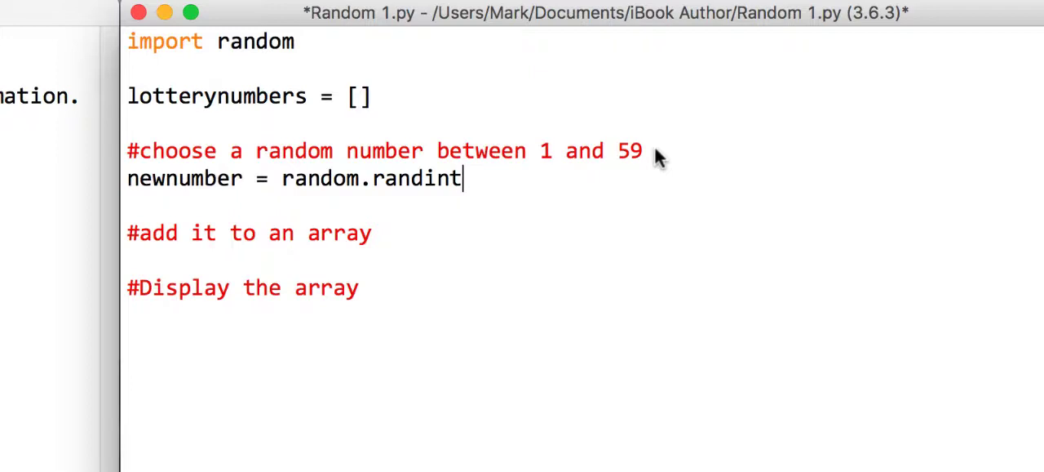
{"action": "type", "text": "(1"}
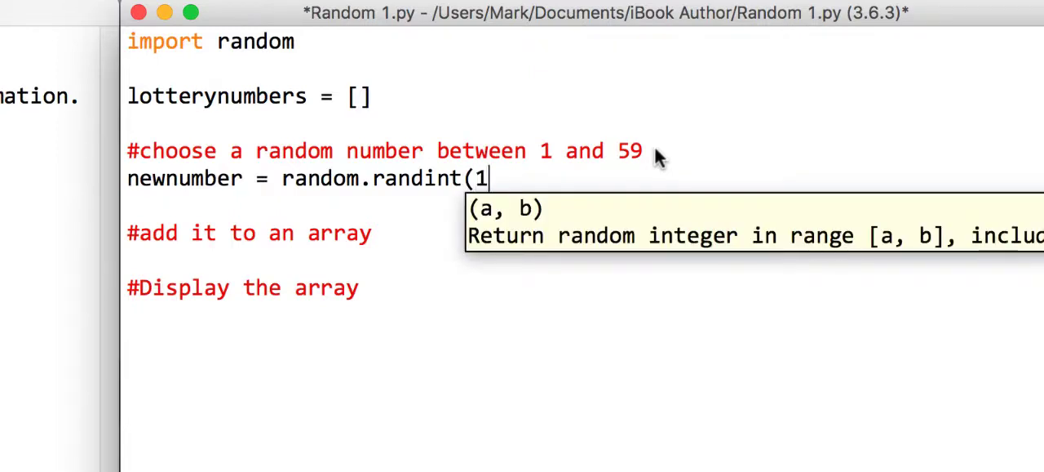
{"action": "type", "text": ",59"}
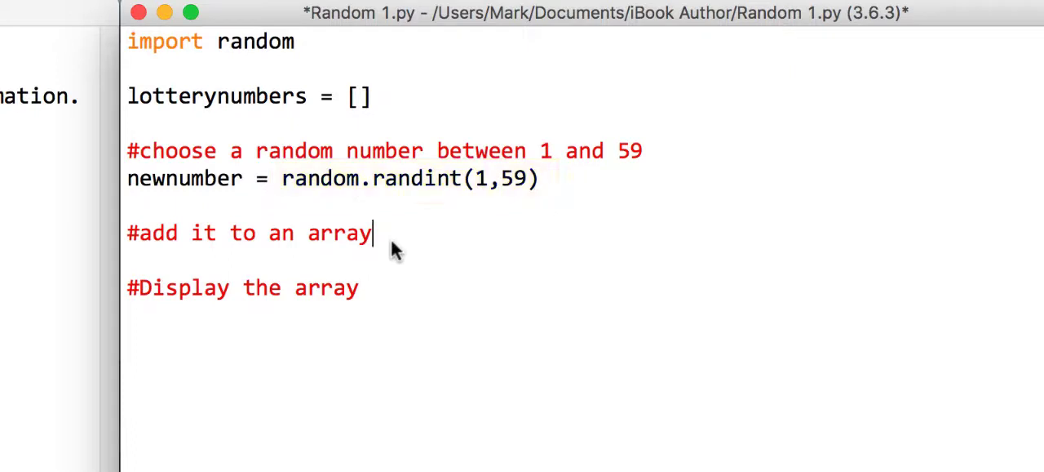
- Append newnumber to the lotterynumbers list with lotterynumbers.append(newnumber)
{"action": "type", "text": "lot"}
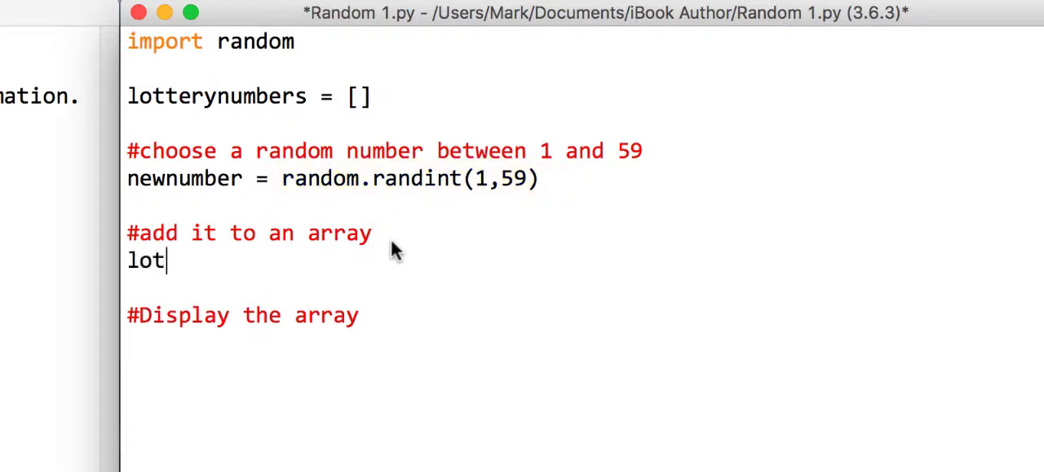
{"action": "type", "text": "terynumber"}
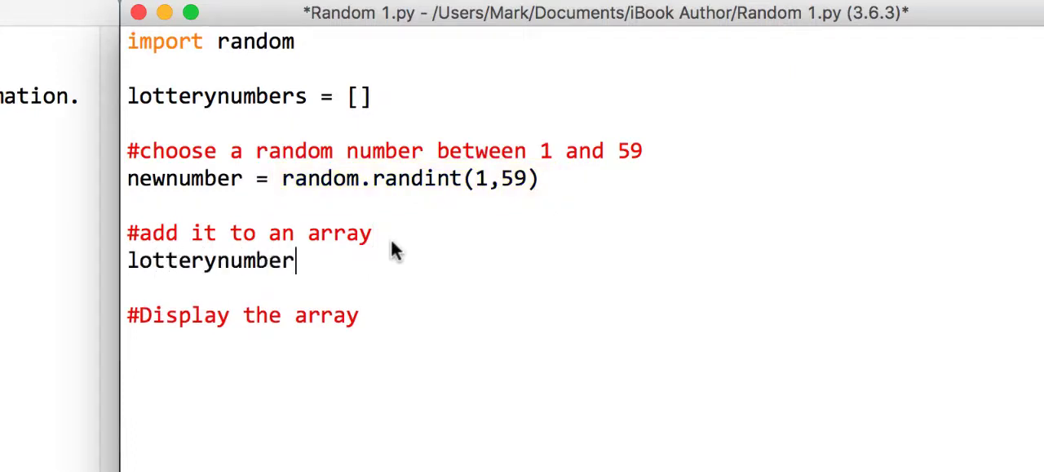
{"action": "type", "text": "s ="}
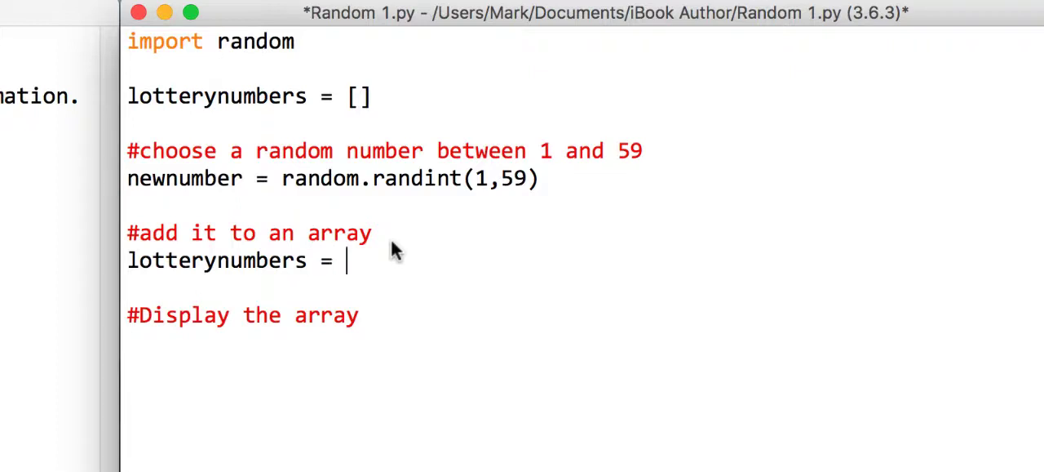
{"action": "type", "text": ".ap"}
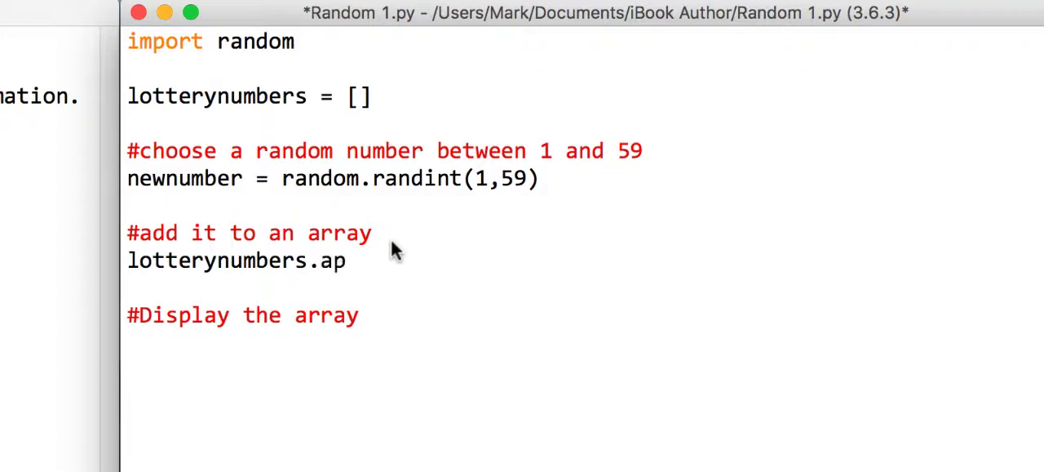
{"action": "type", "text": "pend("}
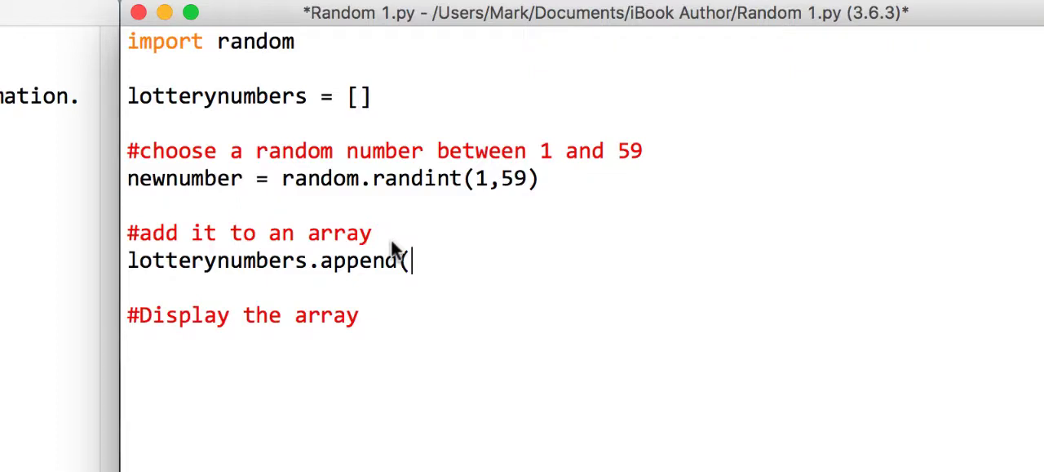
{"action": "type", "text": "newnumber"}
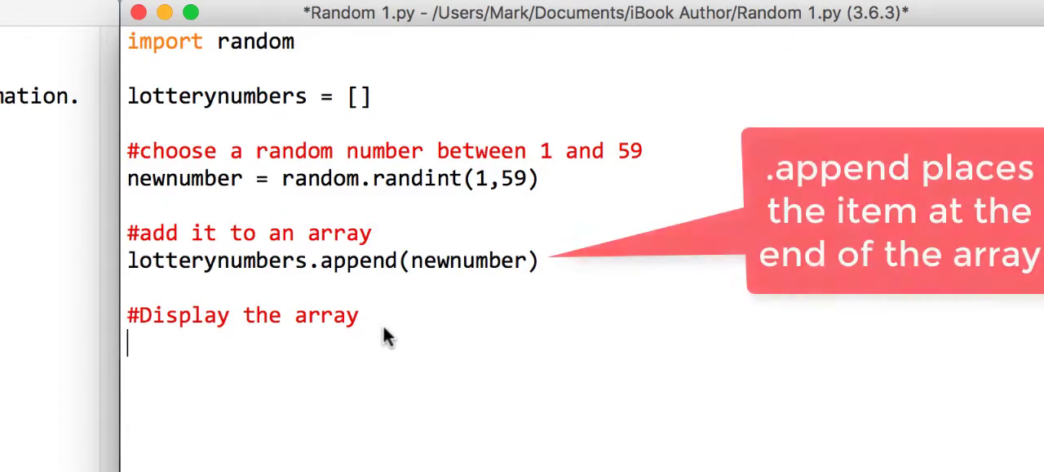
- Print the lotterynumbers list with print(lotterynumbers)
{"action": "type", "text": "prin"}
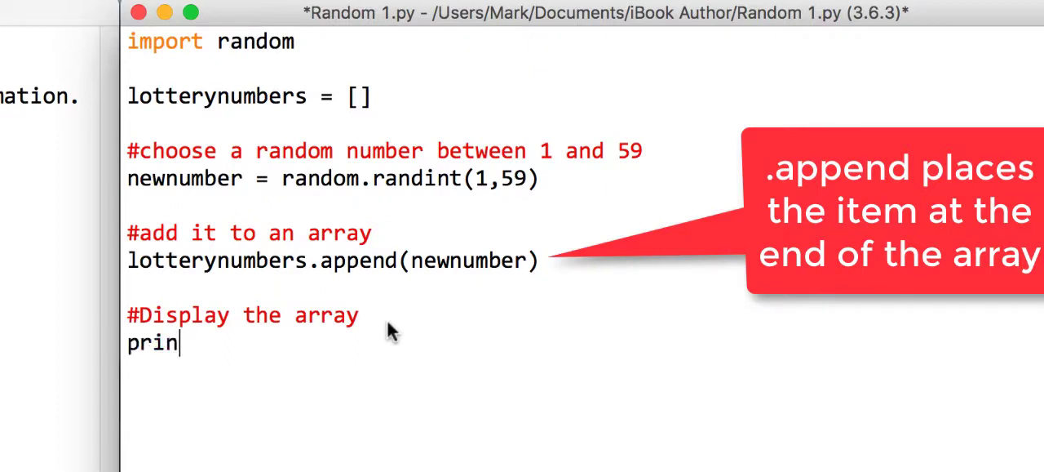
{"action": "type", "text": "t("}
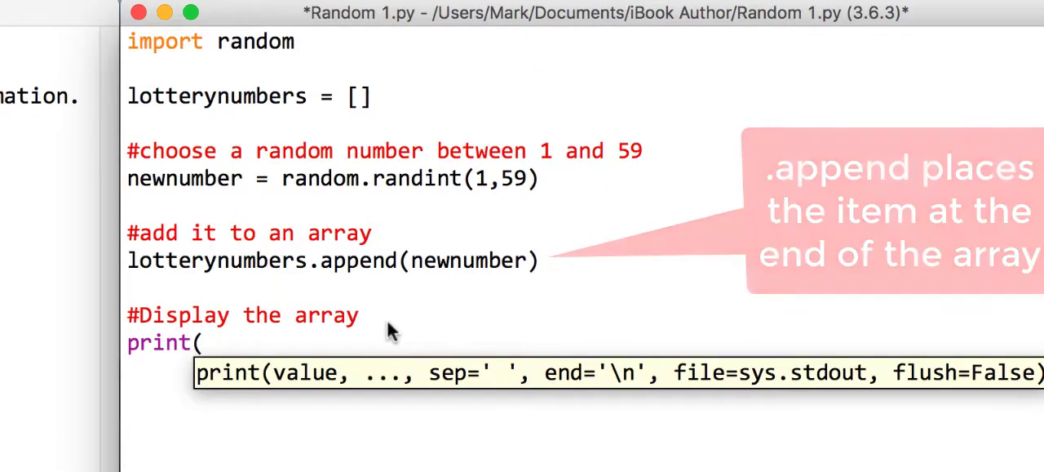
{"action": "type", "text": "lotterynumbers"}
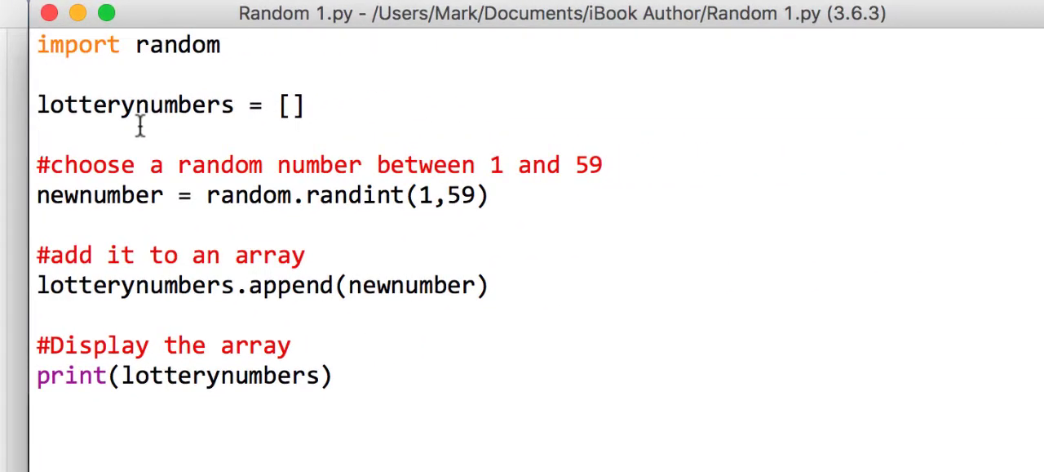
{"action": "mouse_move", "coordinate": [160, 165]}
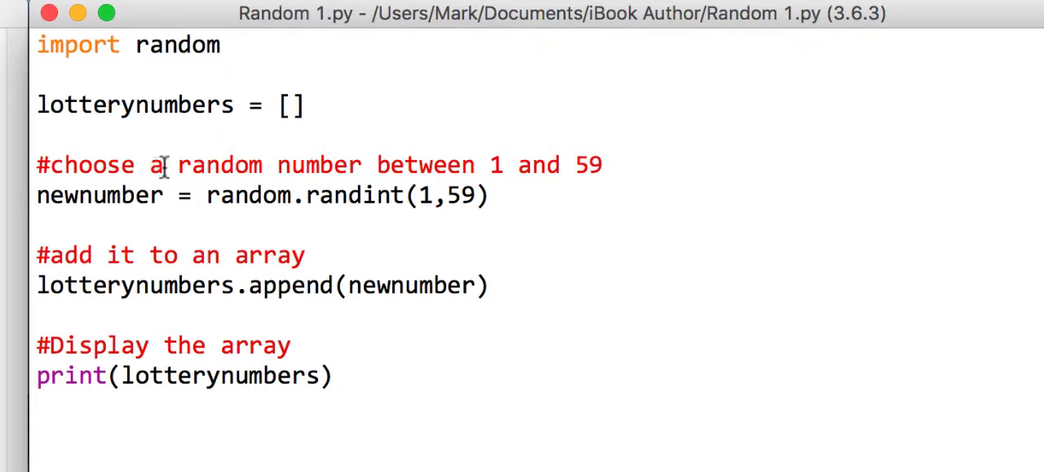
- Wrap the number picking in 'for numbers in range(6):' and indent the body
{"action": "double_click", "coordinate": [156, 165]}
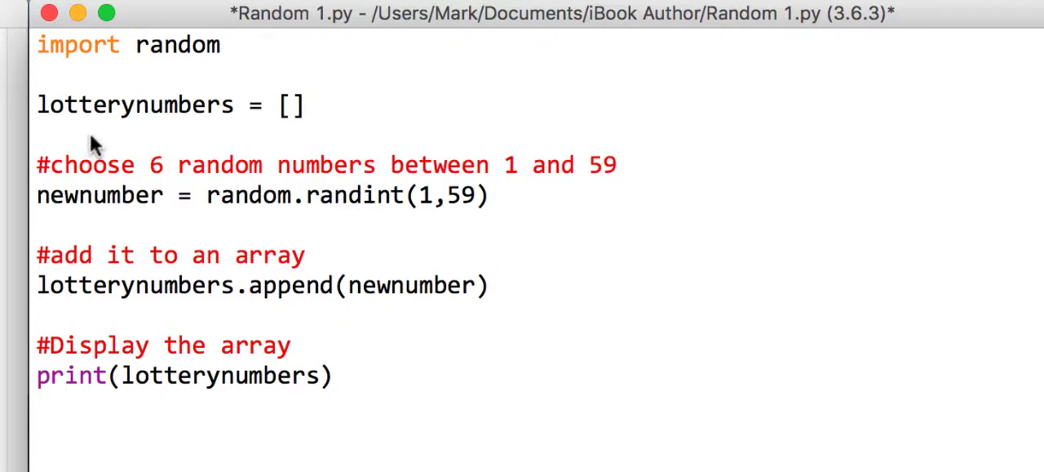
{"action": "type", "text": "for numbers"}
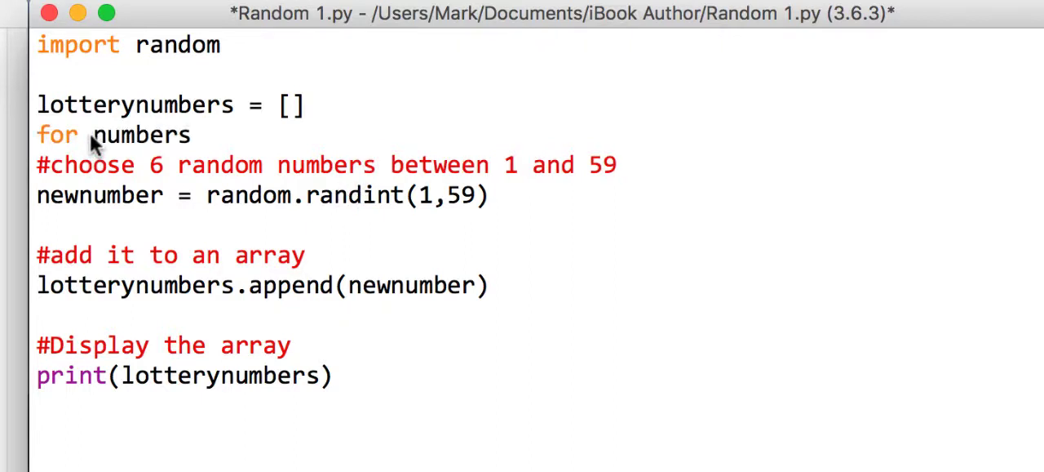
{"action": "type", "text": "in range("}
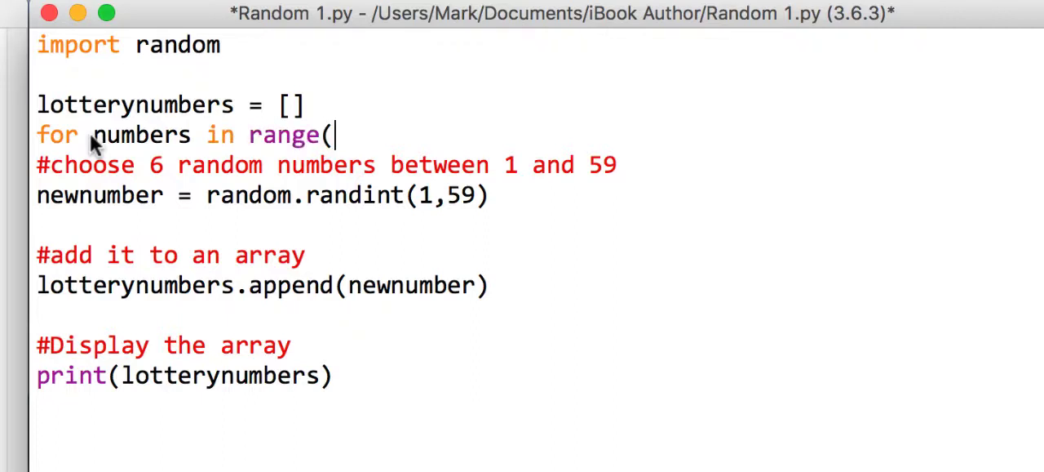
{"action": "type", "text": "6):"}
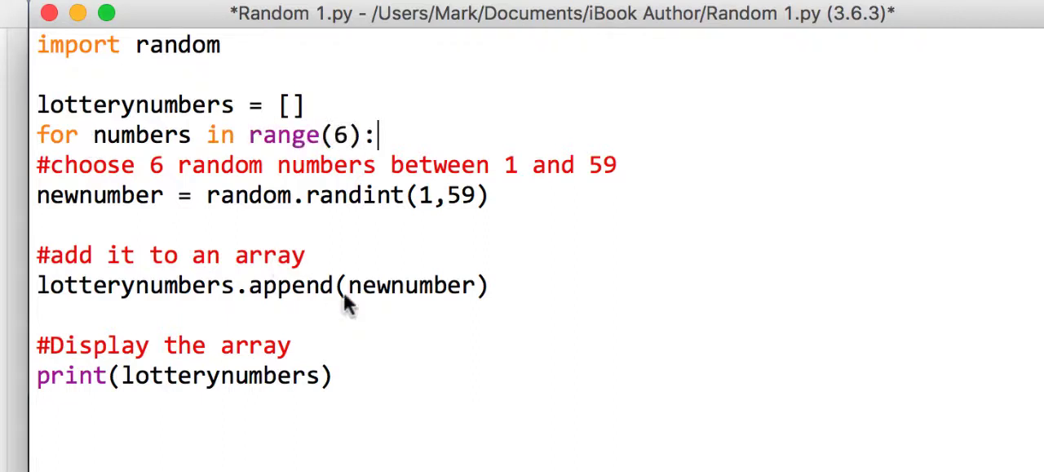
{"action": "key", "text": "tab"}
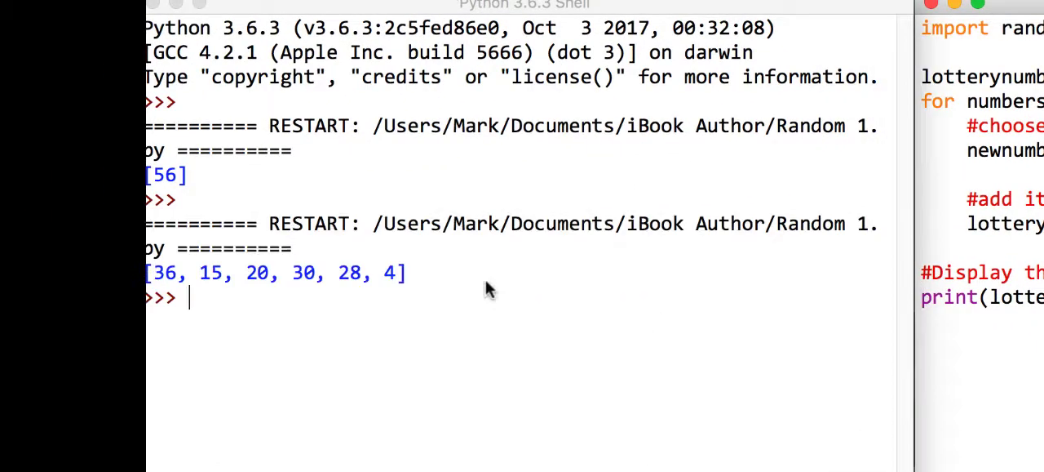
{"action": "mouse_move", "coordinate": [261, 294]}
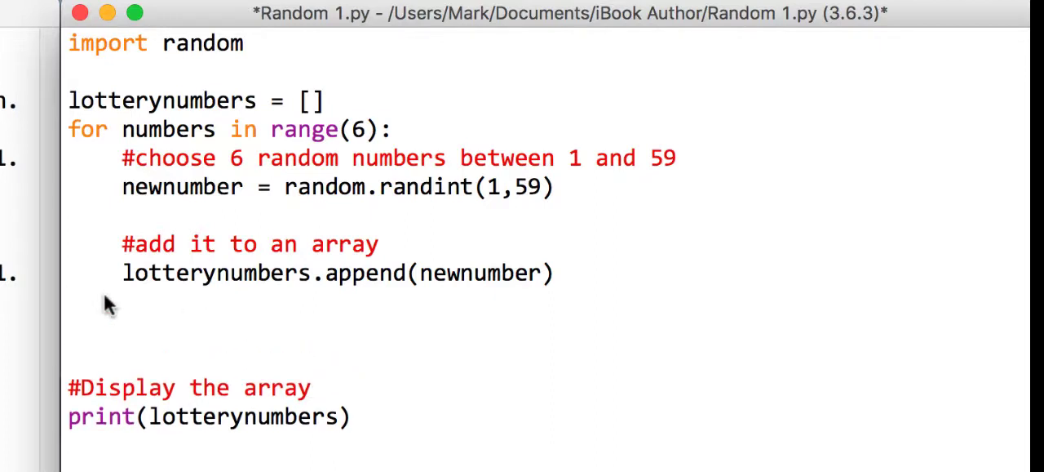
- Add lotterynumbers.sort() after the loop, before the list is printed
{"action": "type", "text": "lottery"}
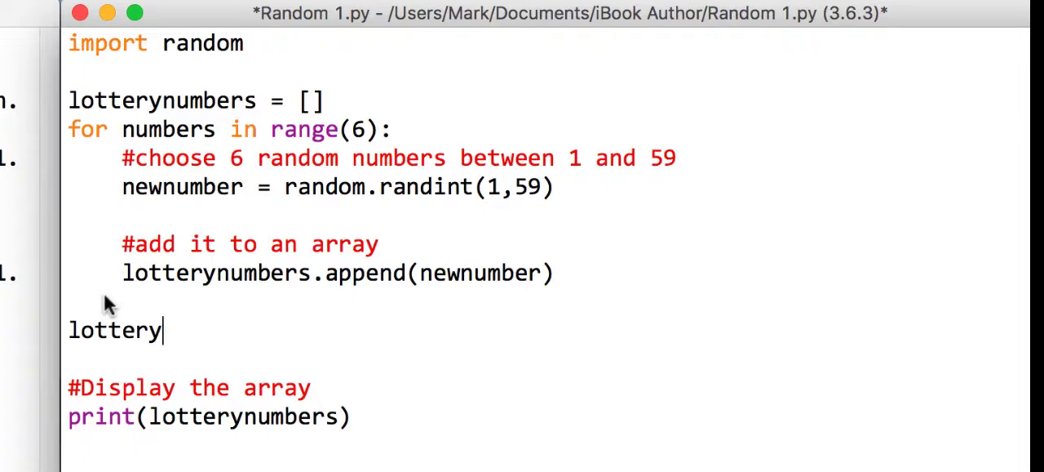
{"action": "type", "text": "numbers.sort("}
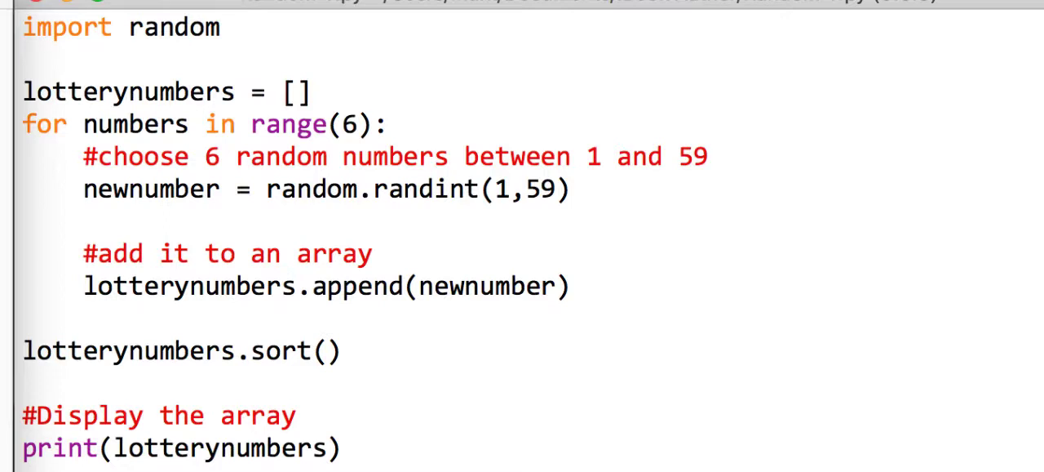
{"action": "mouse_move", "coordinate": [501, 222]}
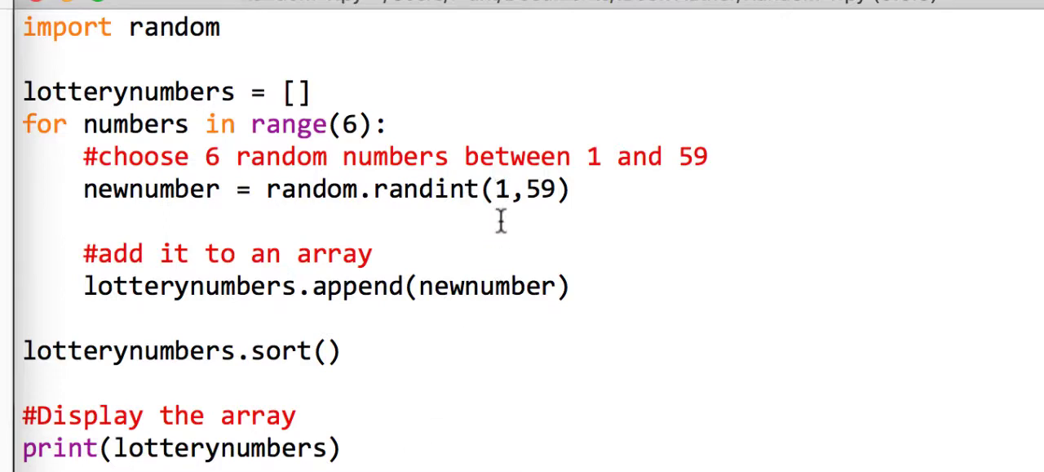
{"action": "mouse_move", "coordinate": [542, 235]}
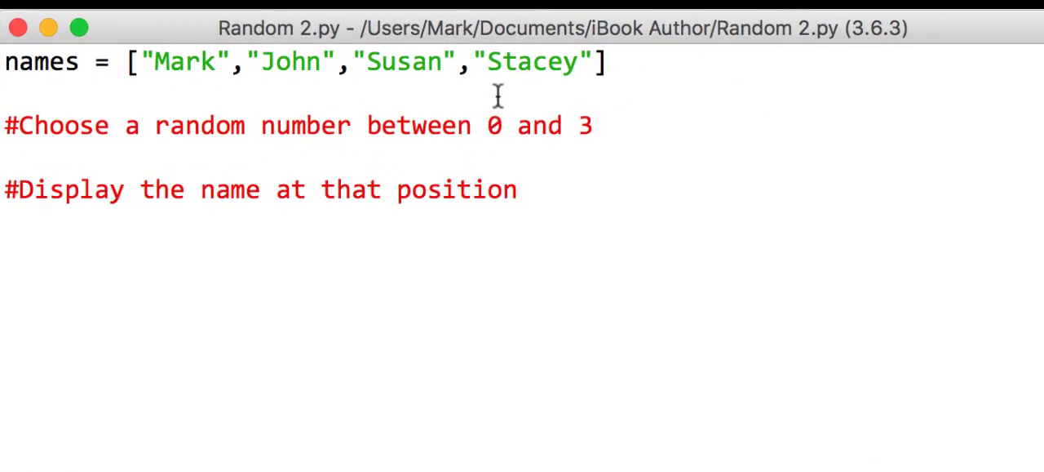
- Place the cursor after the last comment in Random 2.py
{"action": "left_click", "coordinate": [519, 190]}
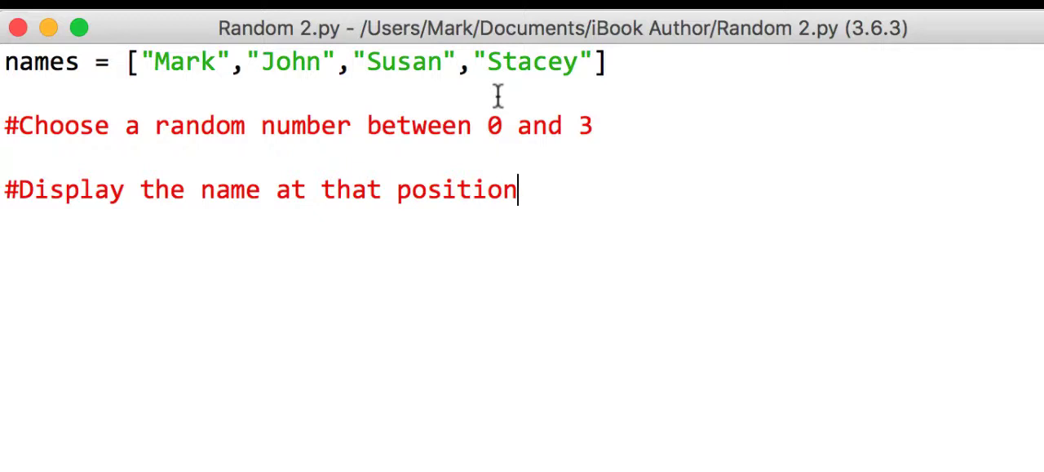
{"action": "mouse_move", "coordinate": [173, 106]}
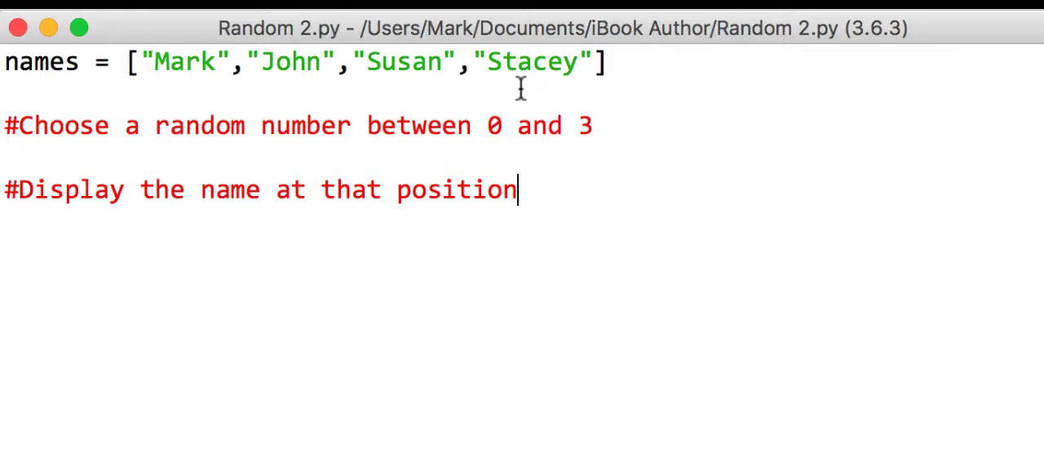
{"action": "mouse_move", "coordinate": [215, 114]}
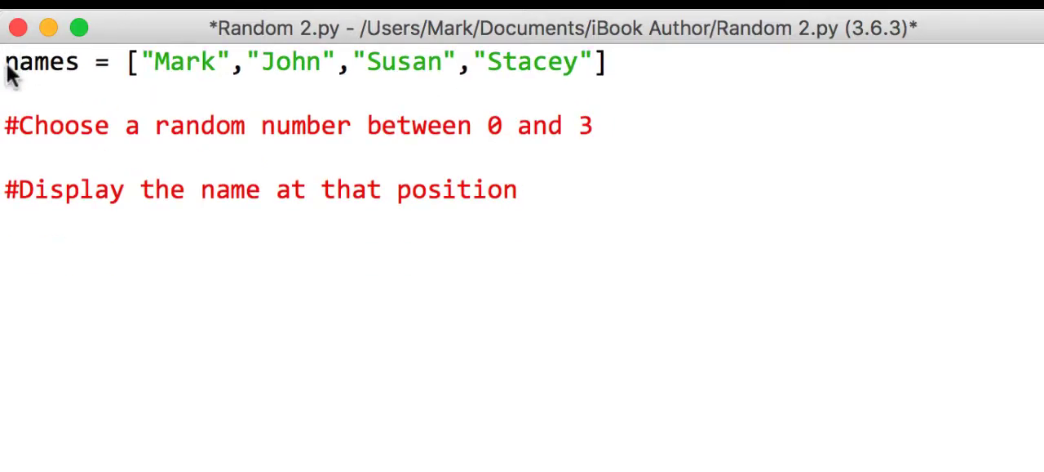
- Import random, set winner = random.randint(0,len(names)) and save Random 2.py
{"action": "type", "text": "import random"}
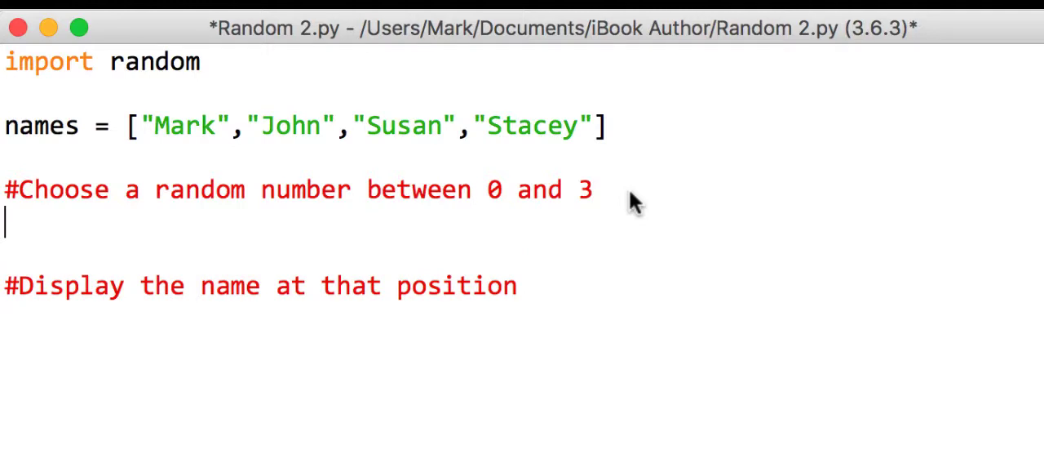
{"action": "type", "text": "winner = ran"}
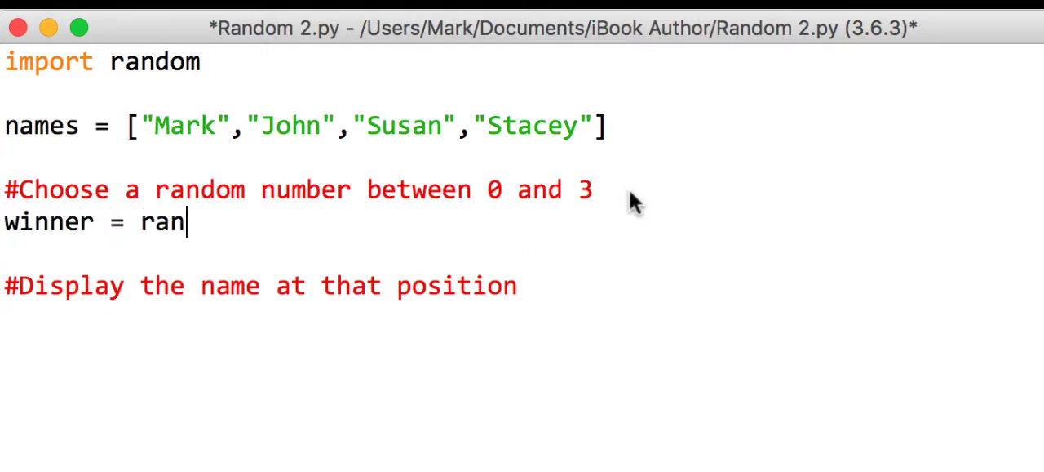
{"action": "type", "text": "dom.ra"}
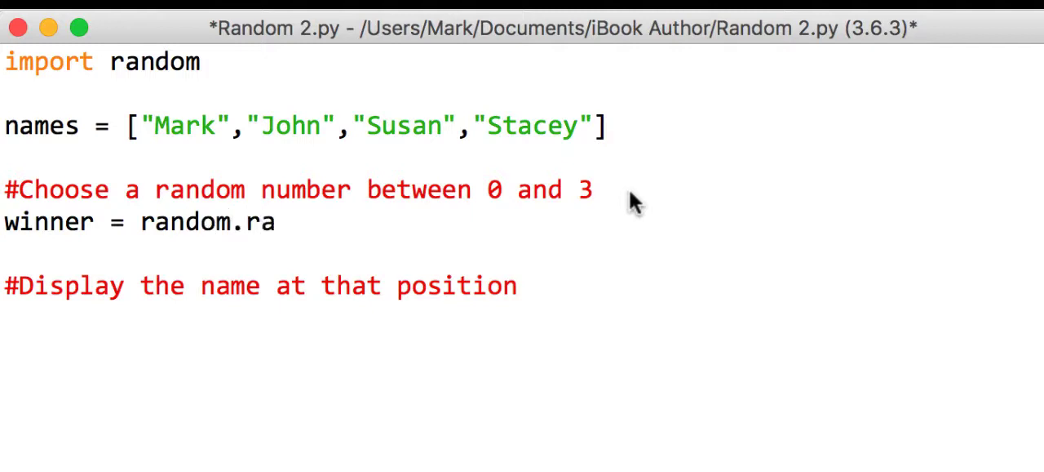
{"action": "type", "text": "ndint("}
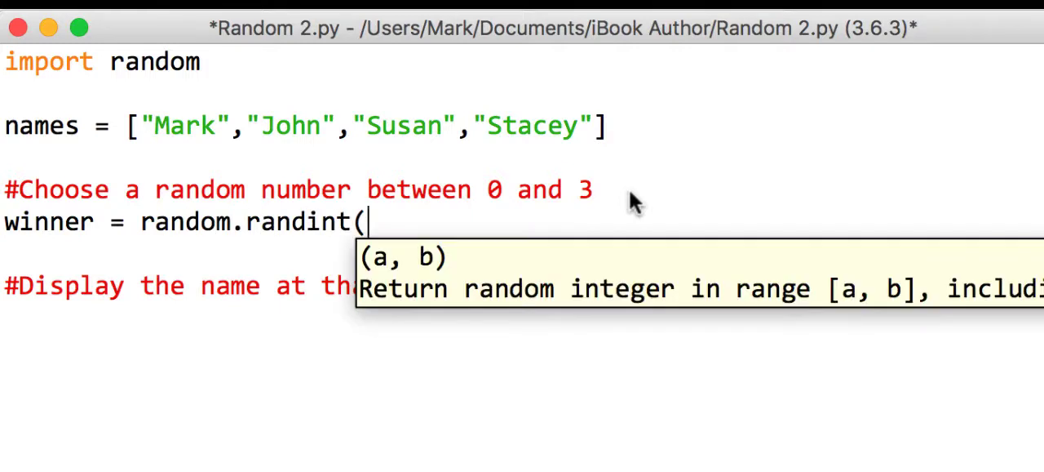
{"action": "type", "text": "0,"}
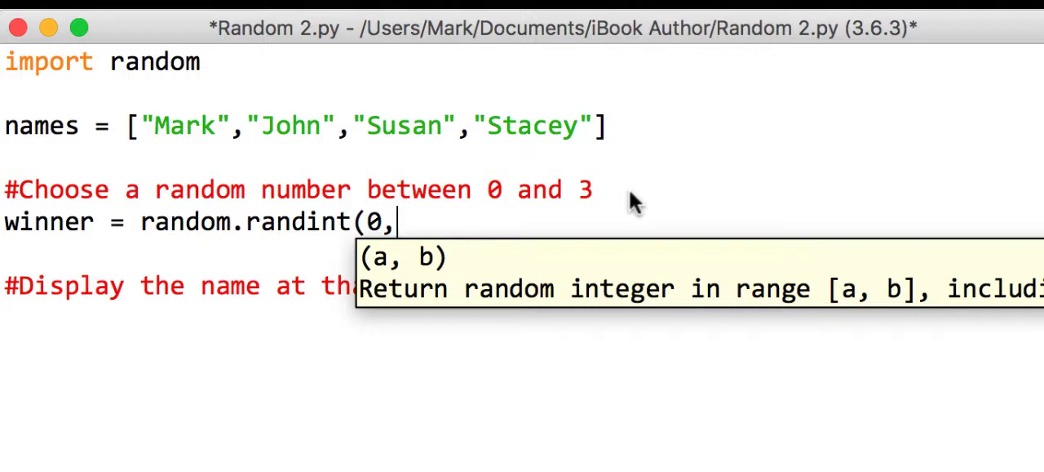
{"action": "type", "text": "len"}
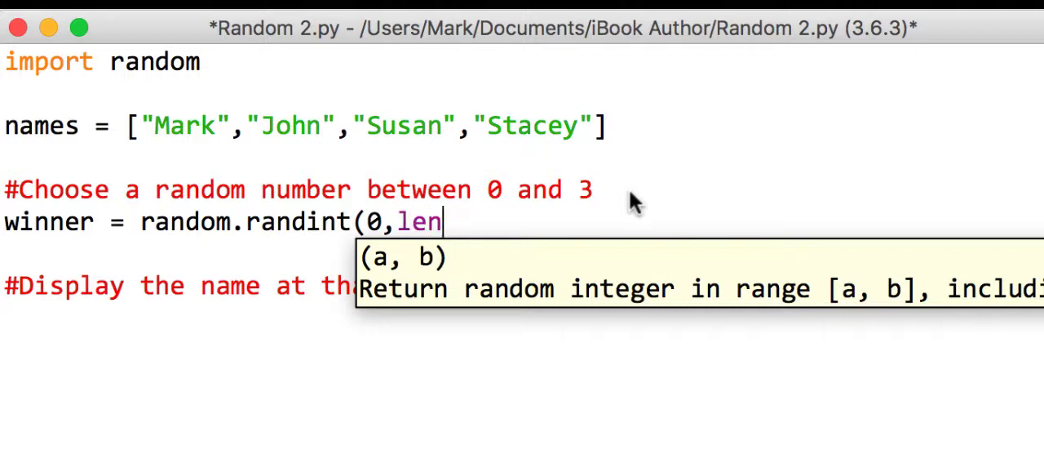
{"action": "type", "text": "(names"}
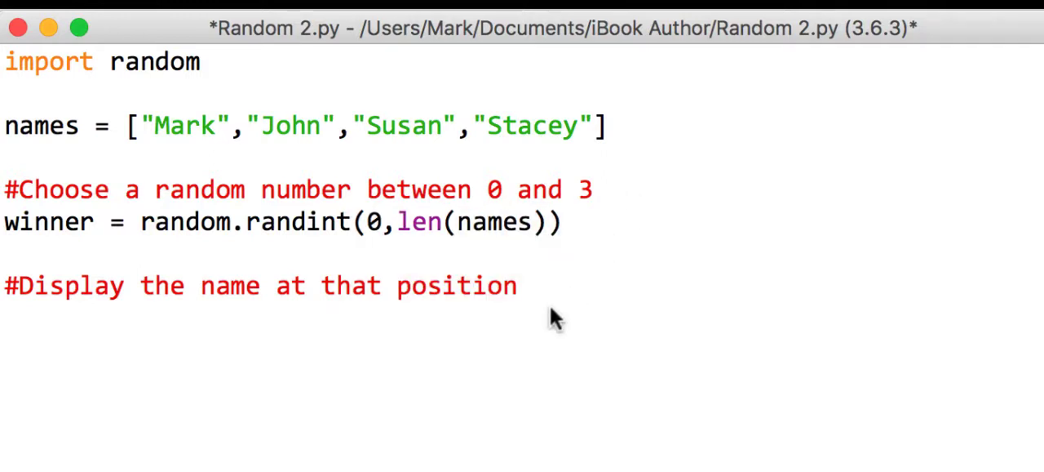
{"action": "key", "text": "cmd+s"}
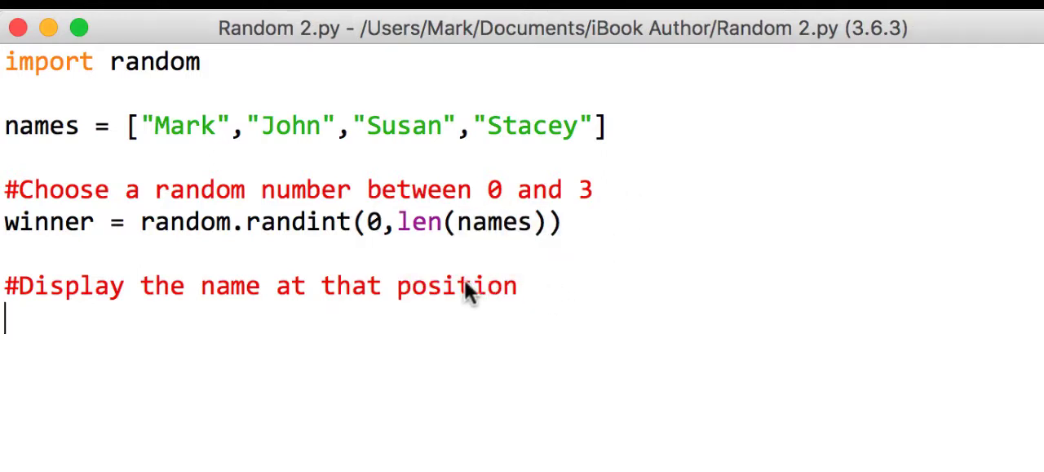
{"action": "mouse_move", "coordinate": [510, 297]}
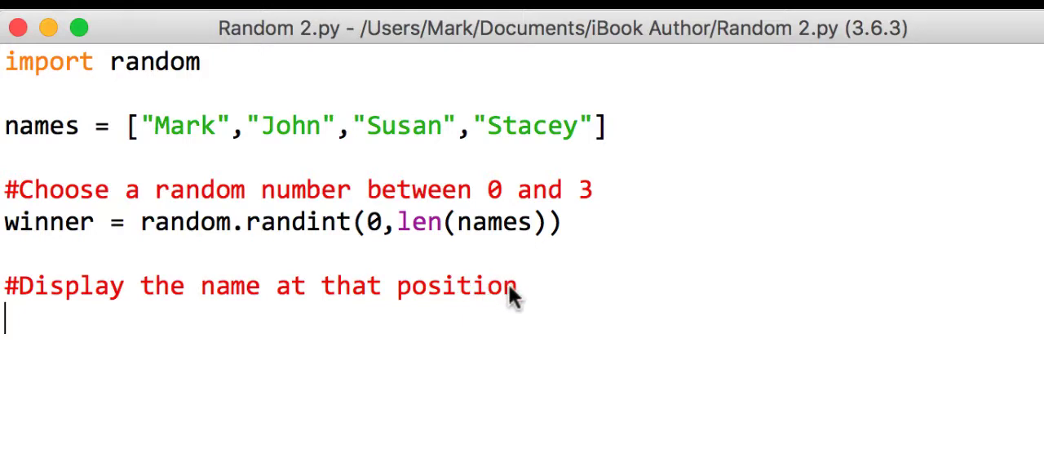
- Add print(winner) under the display comment
{"action": "type", "text": "print(win"}
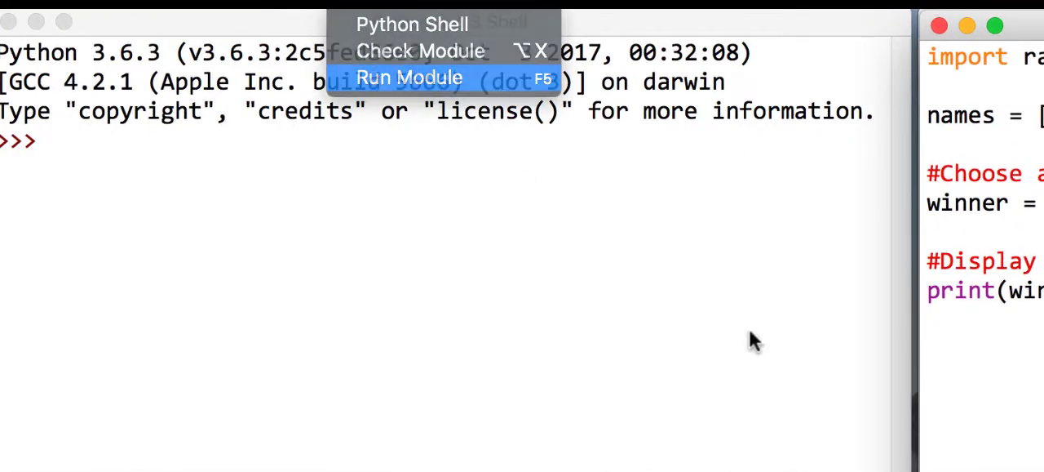
- Run Random 2.py so the shell prints the chosen winner number
{"action": "left_click", "coordinate": [408, 77]}
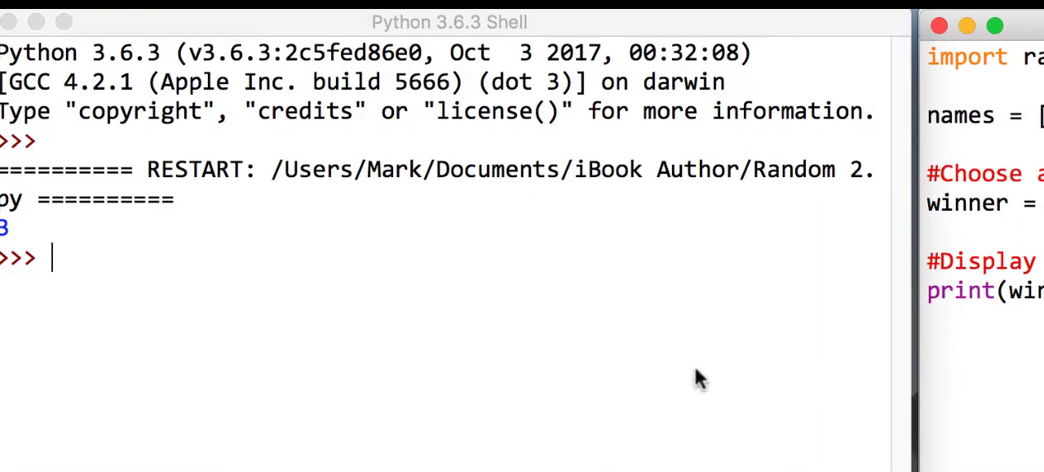
{"action": "mouse_move", "coordinate": [701, 24]}
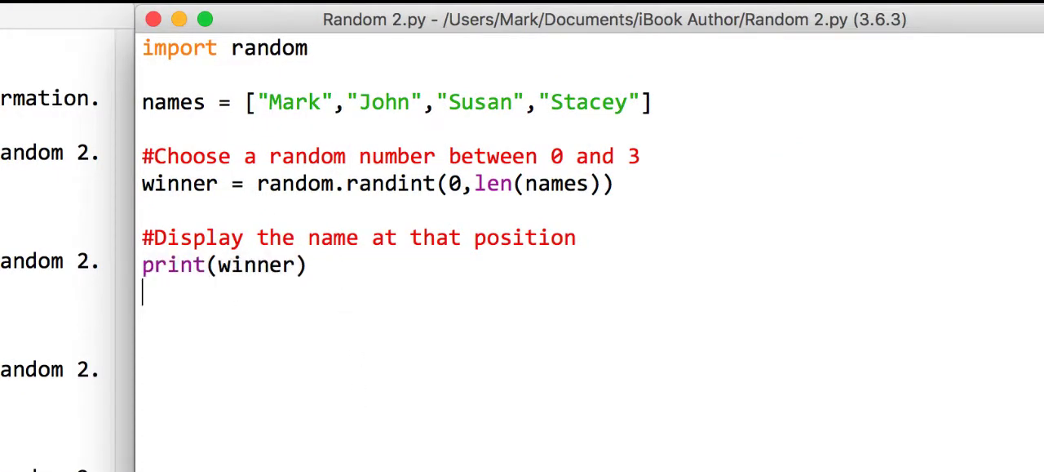
{"action": "mouse_move", "coordinate": [589, 117]}
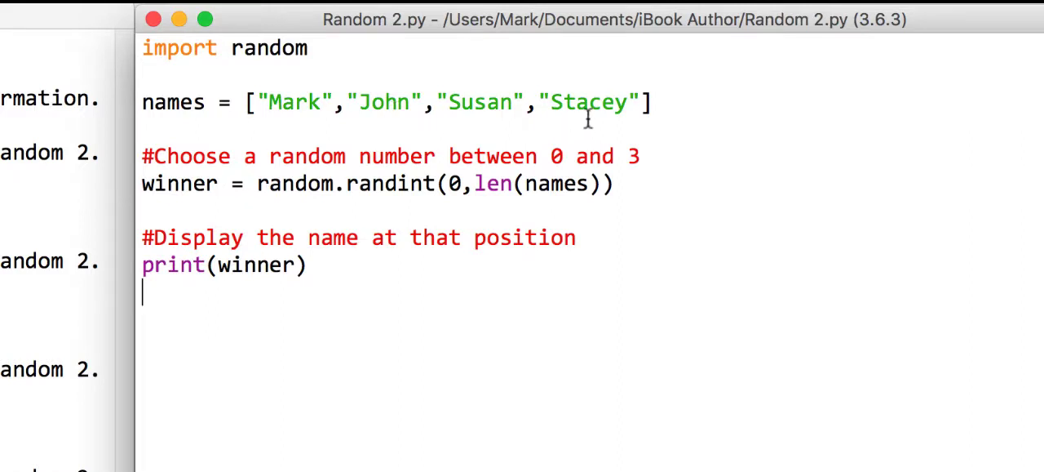
- Replace winner in the print call with names[0]
{"action": "double_click", "coordinate": [589, 102]}
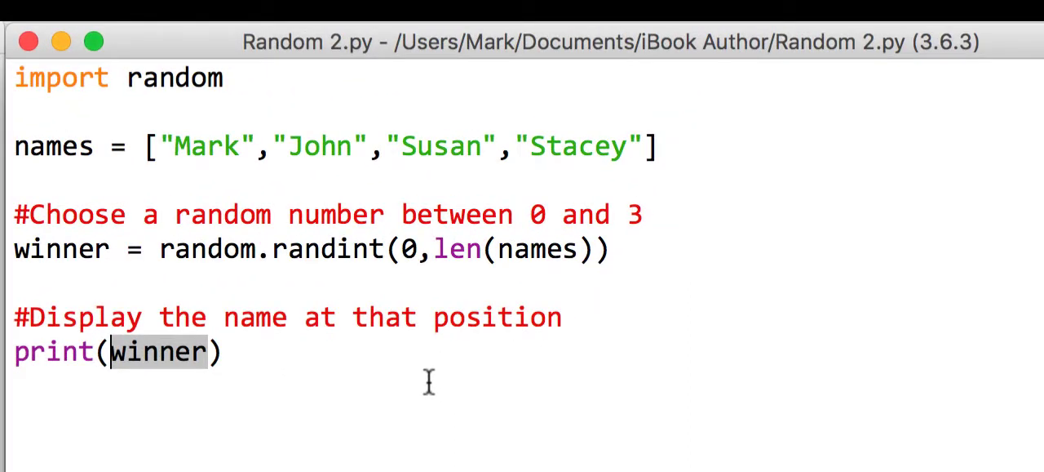
{"action": "type", "text": "names"}
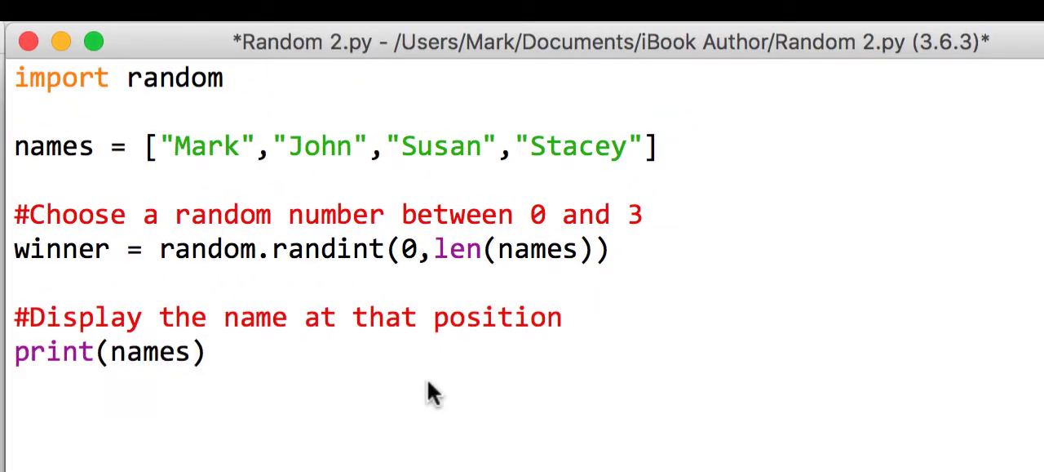
{"action": "type", "text": "[0]"}
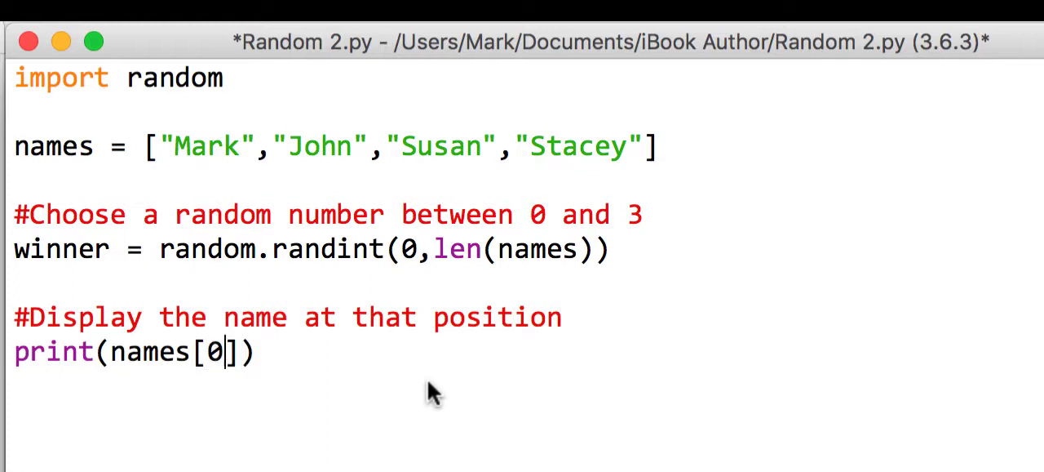
- Replace the 0 index with winner so the line prints names[winner]
{"action": "double_click", "coordinate": [215, 350]}
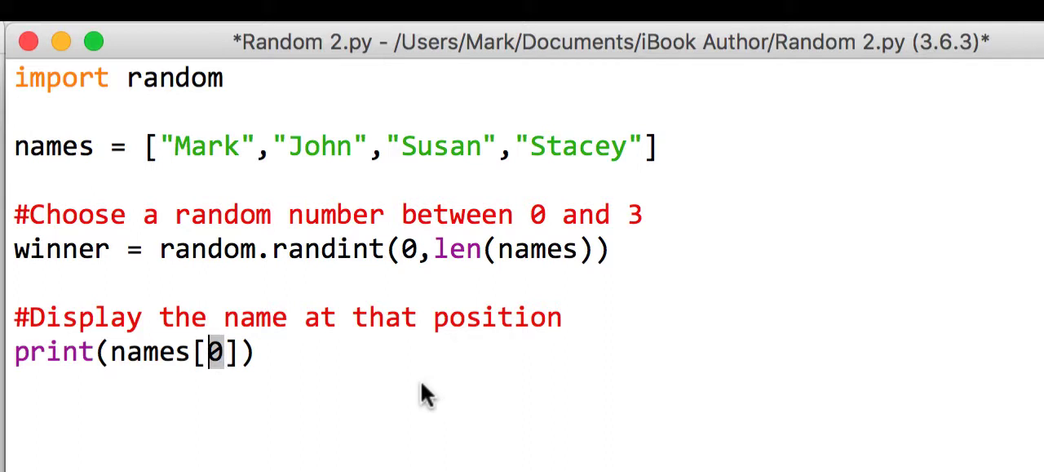
{"action": "mouse_move", "coordinate": [220, 390]}
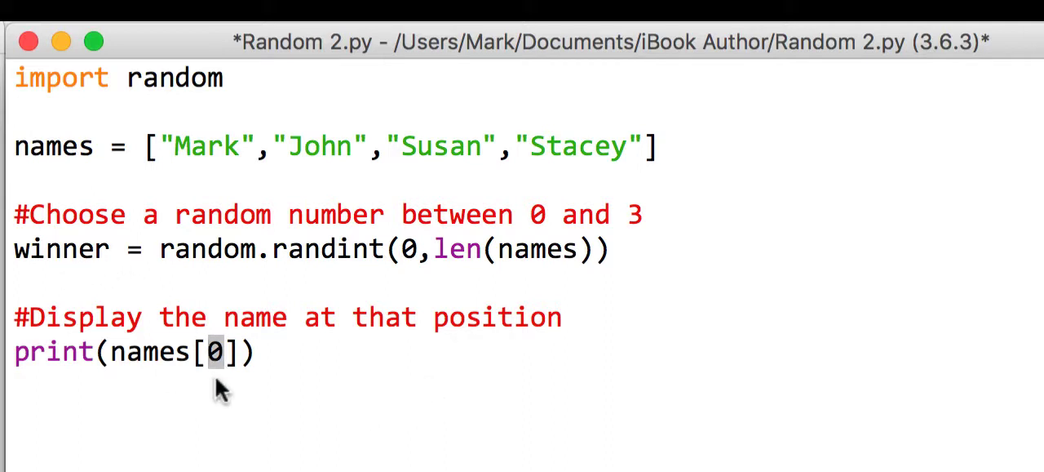
{"action": "double_click", "coordinate": [62, 248]}
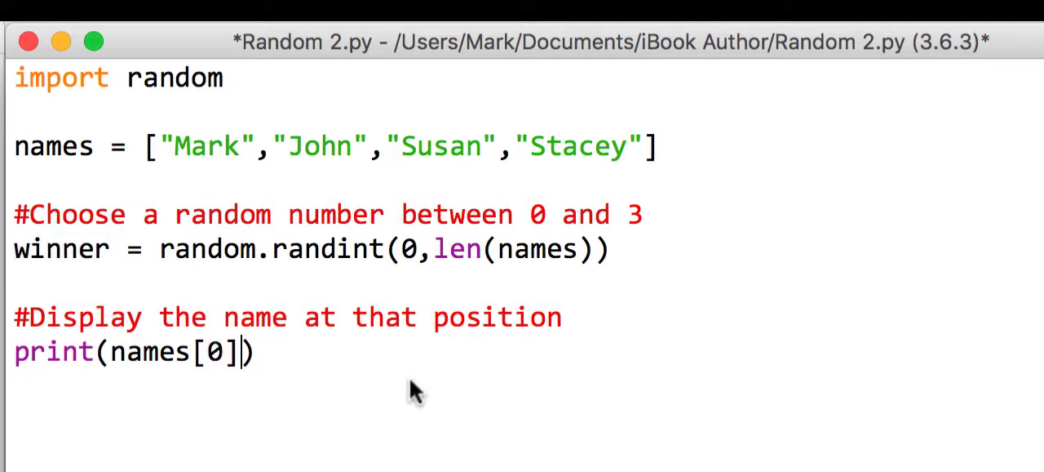
{"action": "type", "text": "winner"}
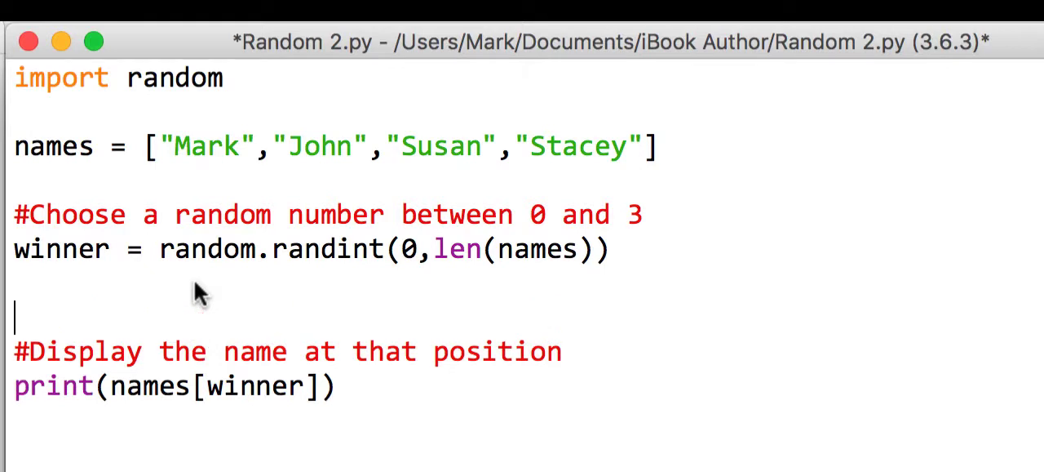
- Add print("Testing only - winner = ",winner) above the display comment
{"action": "type", "text": "print("}
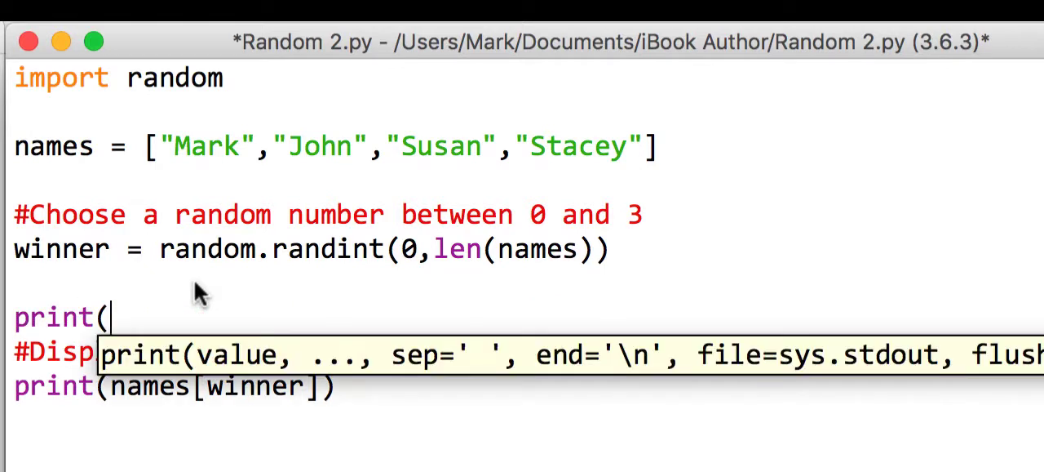
{"action": "type", "text": "\"Testing o"}
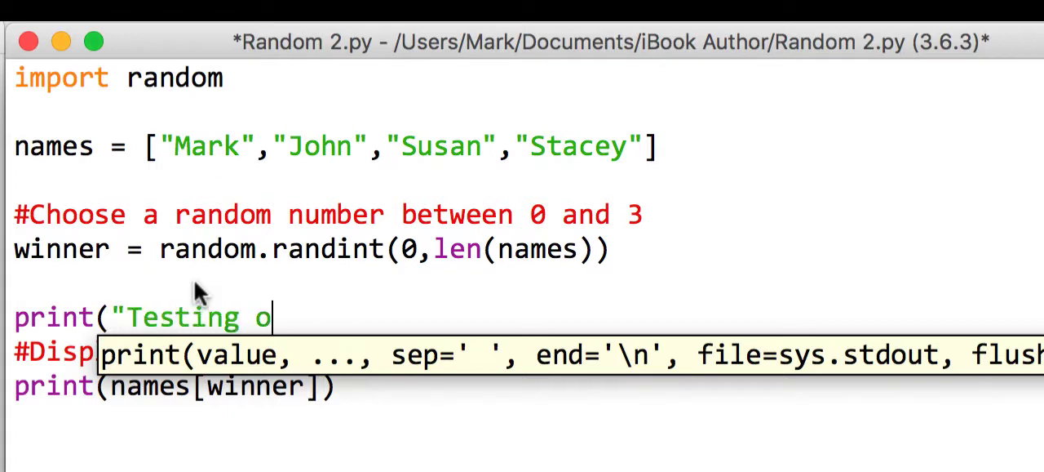
{"action": "type", "text": "nly -"}
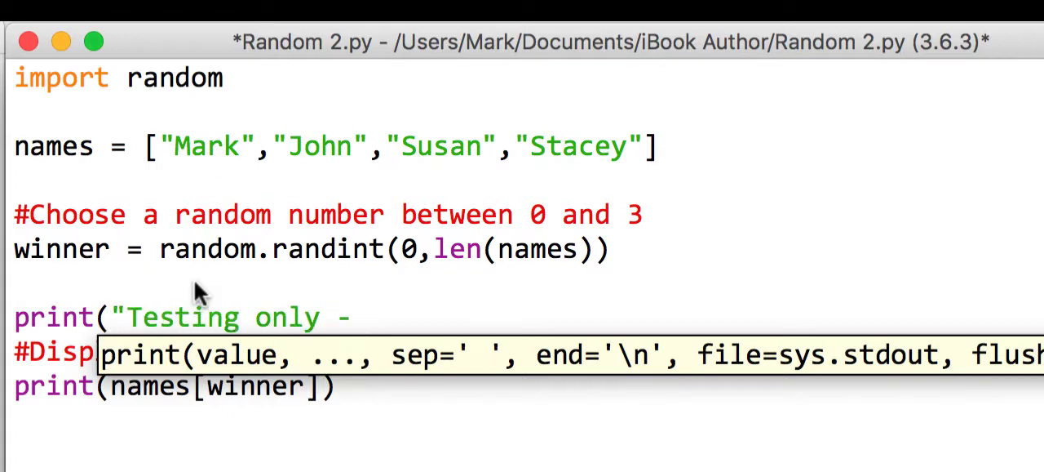
{"action": "type", "text": "winner ="}
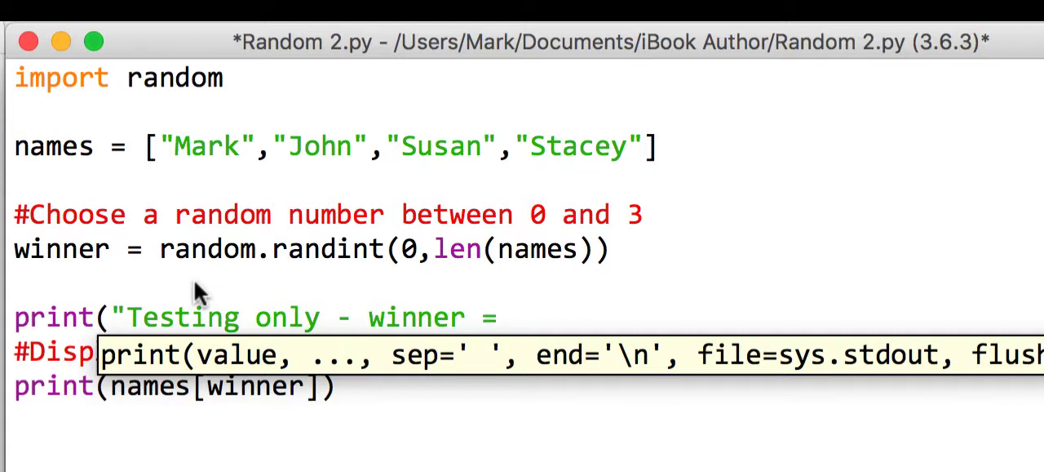
{"action": "type", "text": "\","}
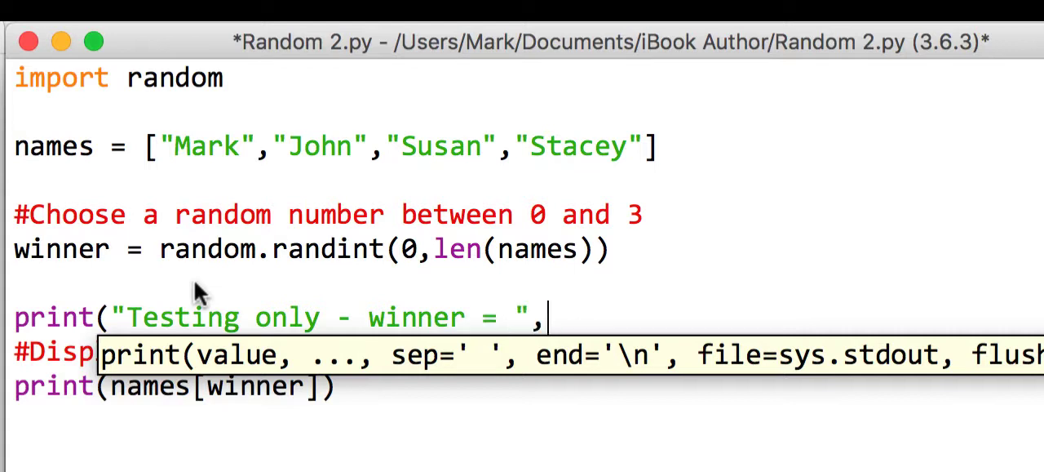
{"action": "type", "text": "winner)"}
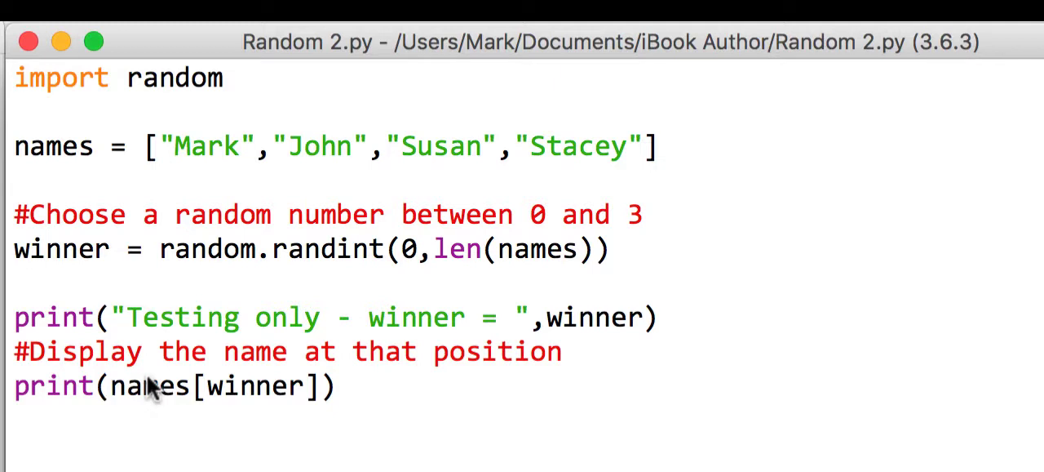
- Label the final output as print("The winner is ",names[winner])
{"action": "type", "text": "\"The"}
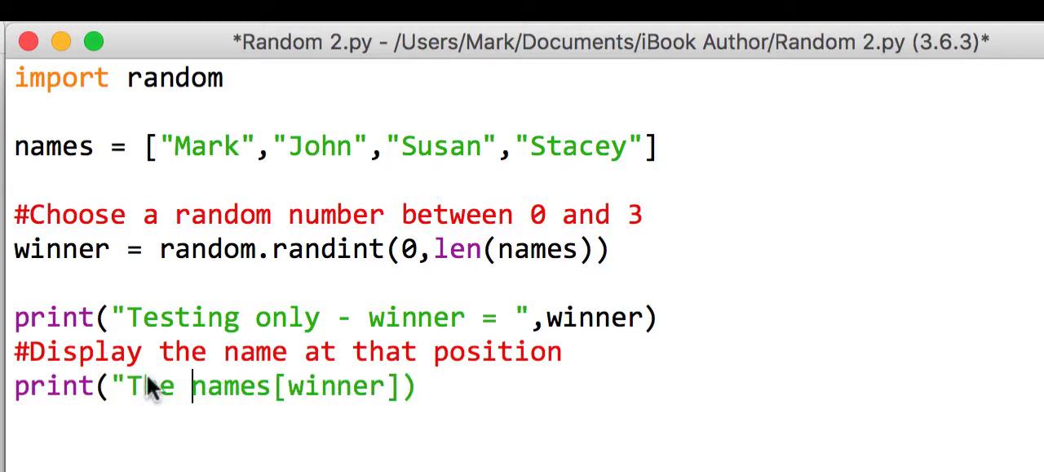
{"action": "type", "text": "winner is \","}
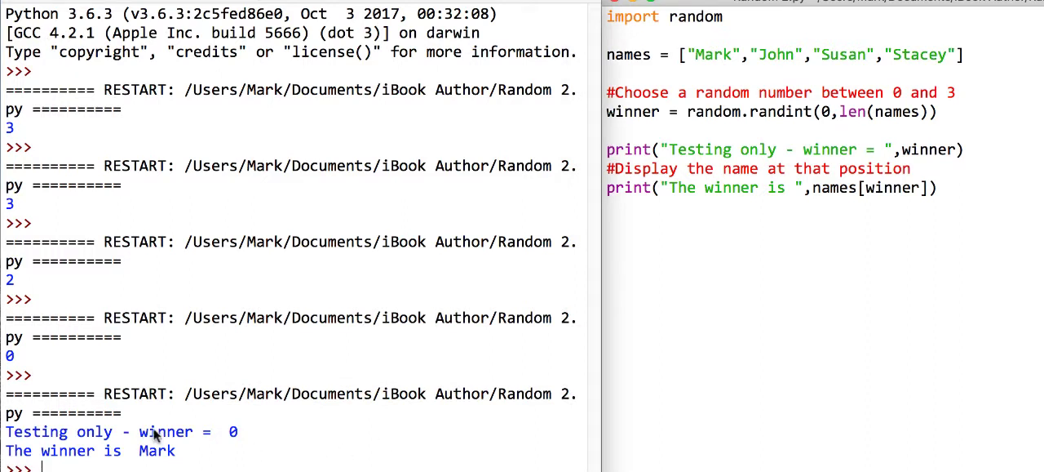
- Run Random 2.py so the shell reports testing winner 0 and 'The winner is Mark'
{"action": "double_click", "coordinate": [712, 55]}
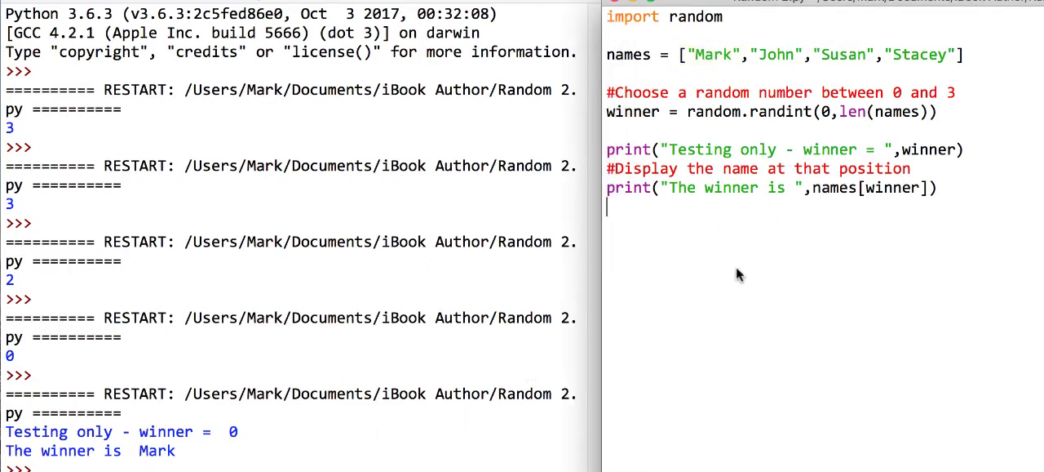
{"action": "mouse_move", "coordinate": [988, 33]}
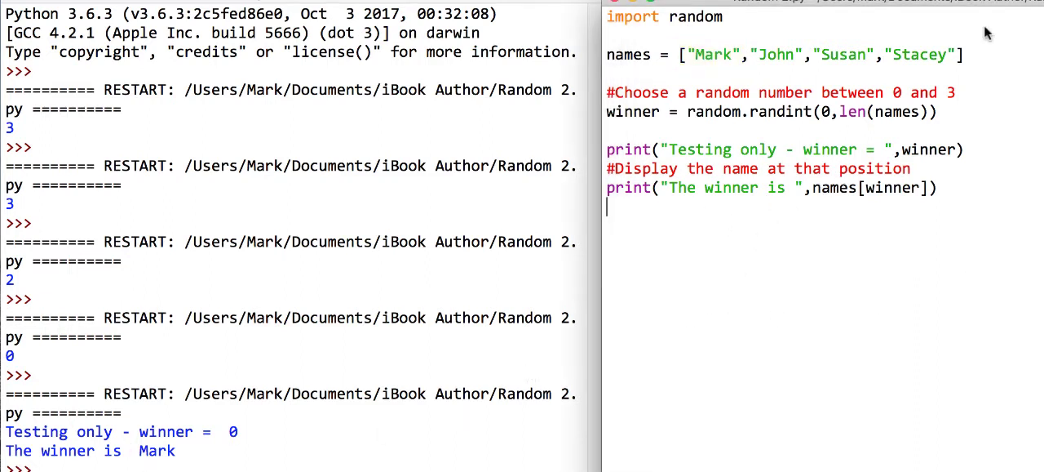